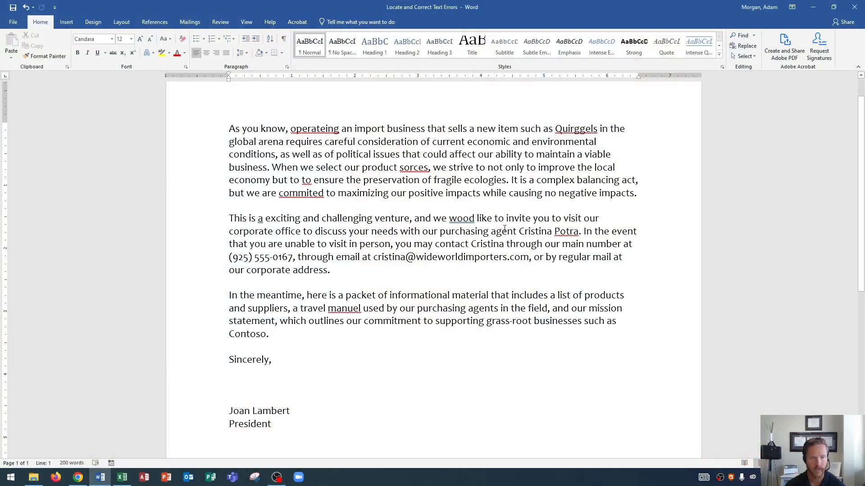
{"action": "mouse_move", "coordinate": [302, 319]}
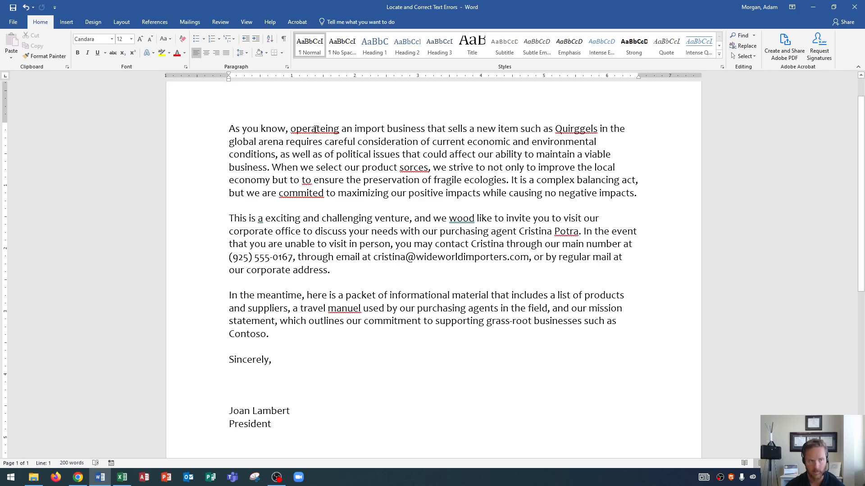
Bring up spelling suggestions for 'operateing', which offer 'operating' and 'operatizing'.
{"action": "right_click", "coordinate": [315, 129]}
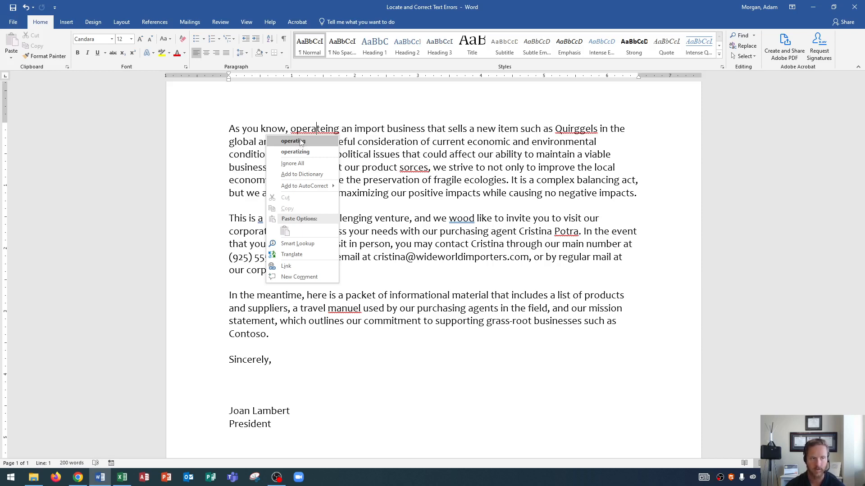
{"action": "mouse_move", "coordinate": [294, 151]}
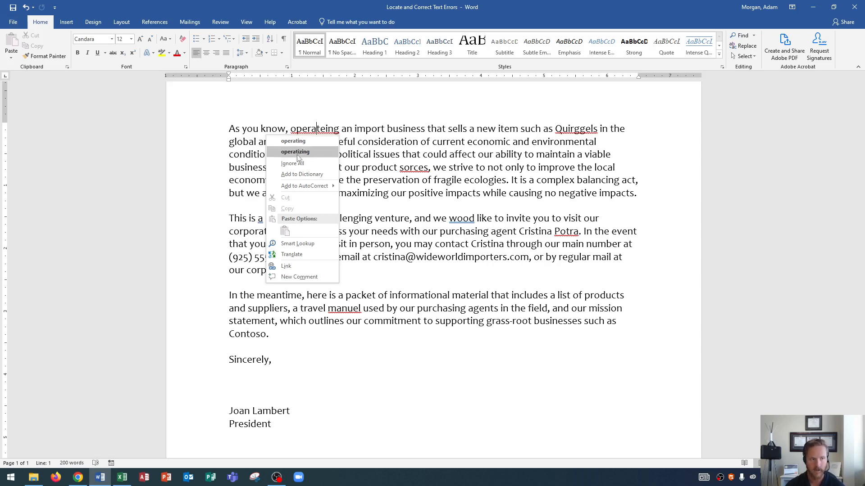
{"action": "mouse_move", "coordinate": [306, 155]}
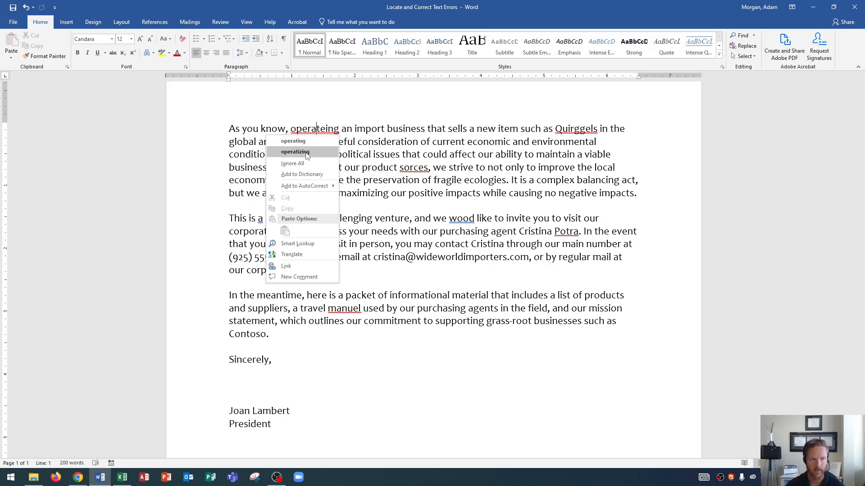
{"action": "mouse_move", "coordinate": [292, 163]}
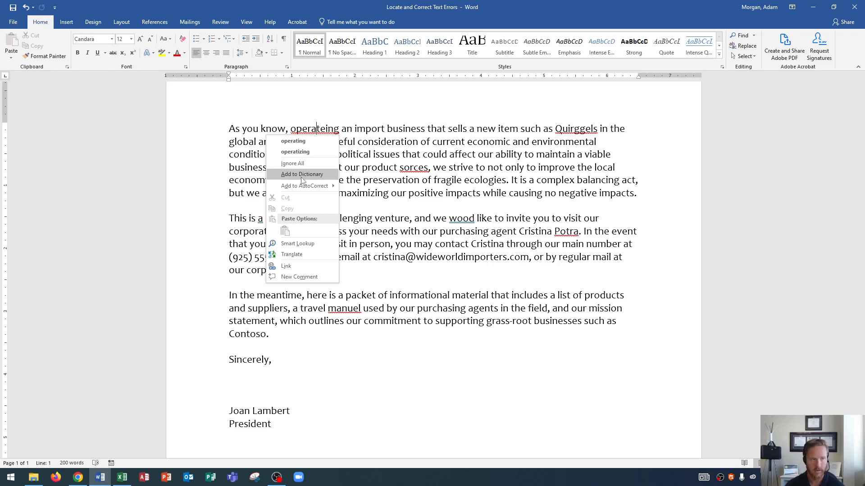
{"action": "mouse_move", "coordinate": [293, 141]}
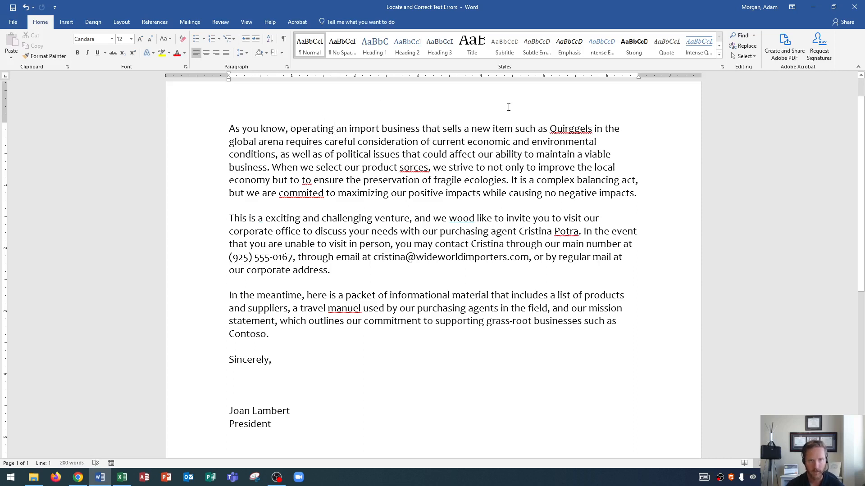
{"action": "mouse_move", "coordinate": [560, 136]}
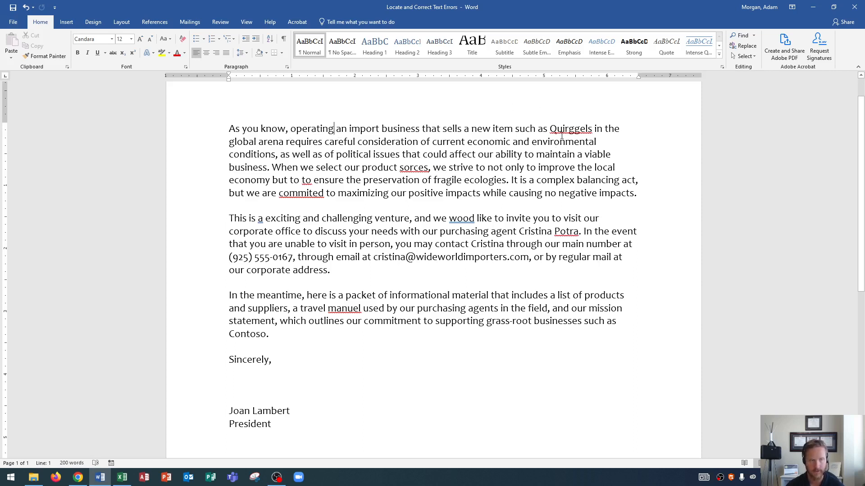
{"action": "mouse_move", "coordinate": [392, 180]}
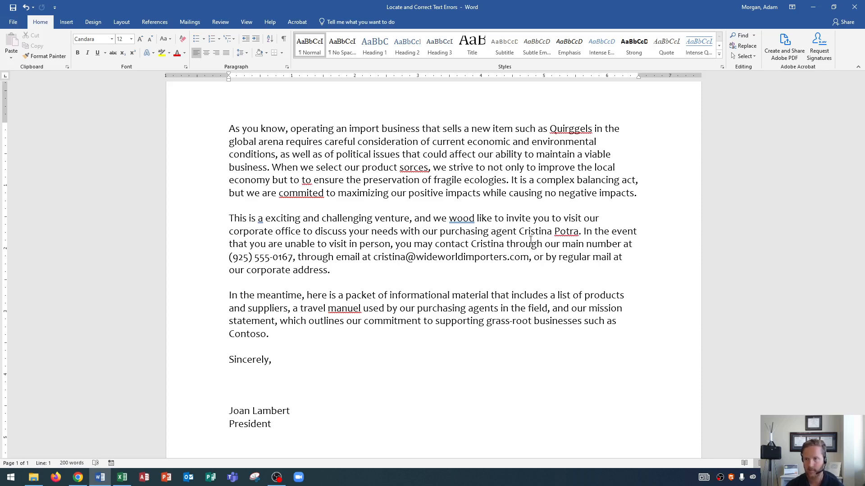
{"action": "mouse_move", "coordinate": [274, 157]}
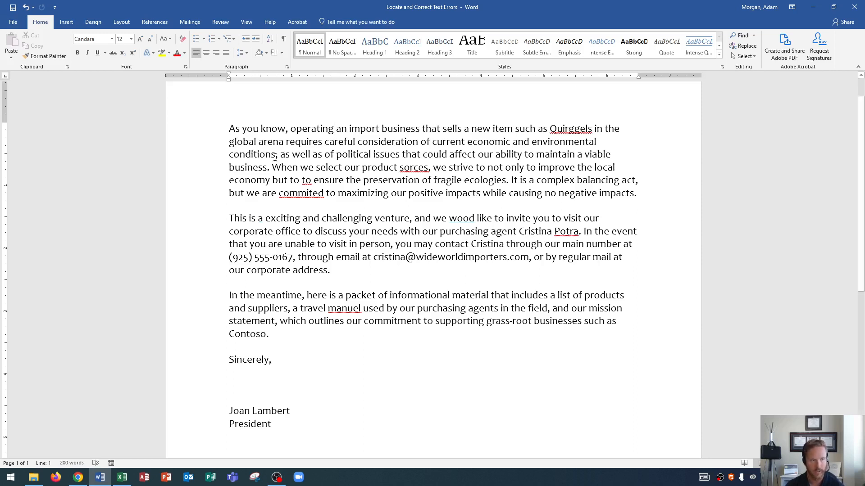
{"action": "left_click", "coordinate": [334, 128]}
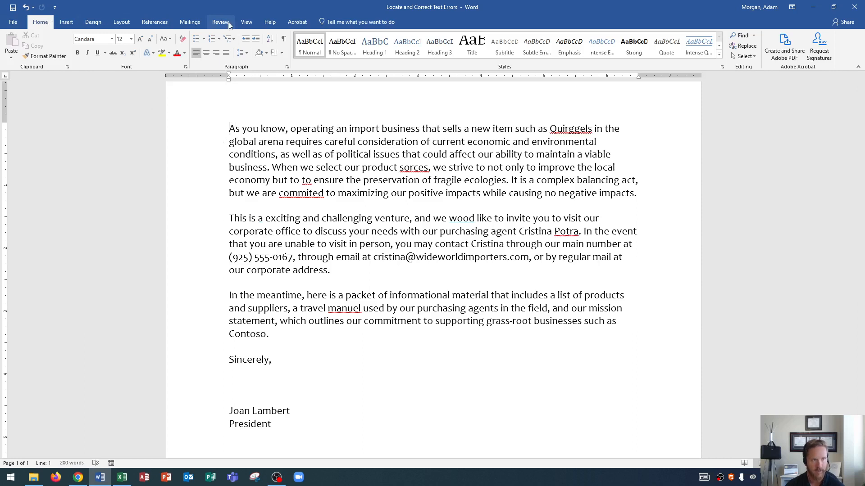
Switch to the Review ribbon and its Spelling & Grammar proofing tools.
{"action": "left_click", "coordinate": [221, 22]}
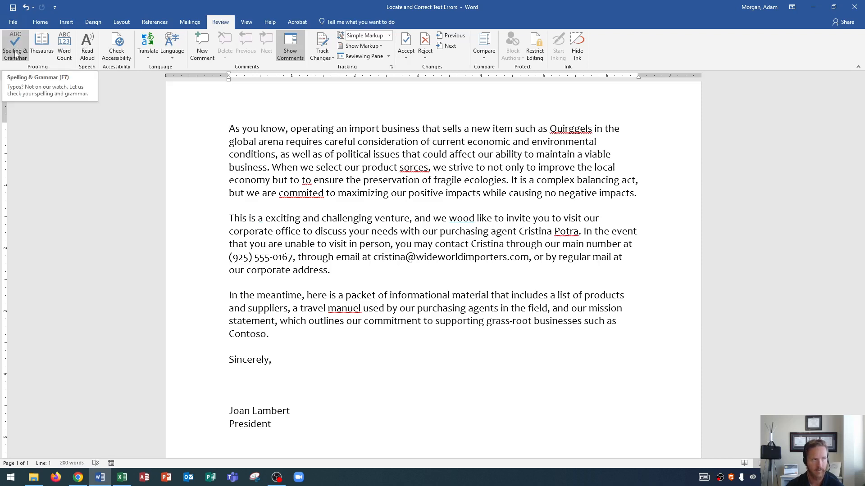
{"action": "left_click", "coordinate": [229, 127]}
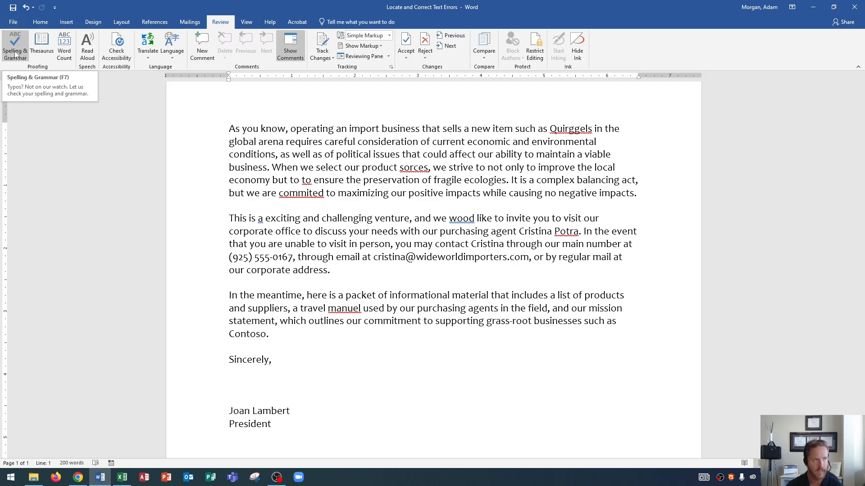
Start the spelling and grammar check and ignore every occurrence of 'Quirggels'.
{"action": "left_click", "coordinate": [15, 46]}
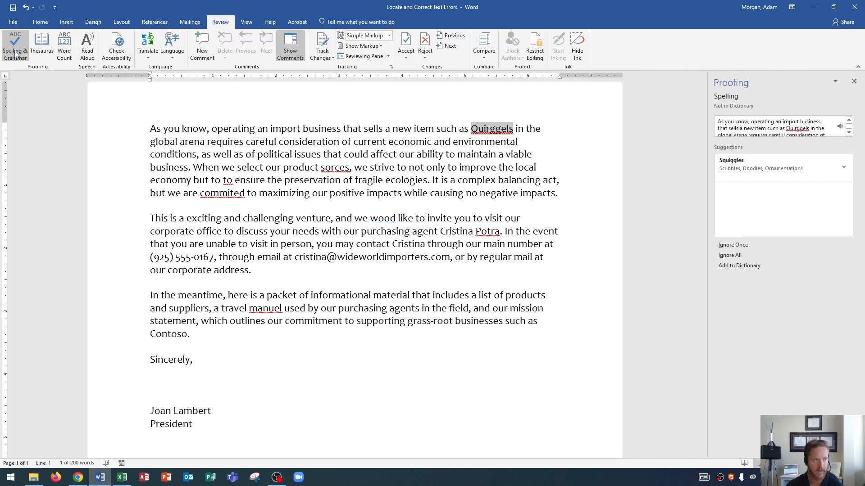
{"action": "mouse_move", "coordinate": [729, 69]}
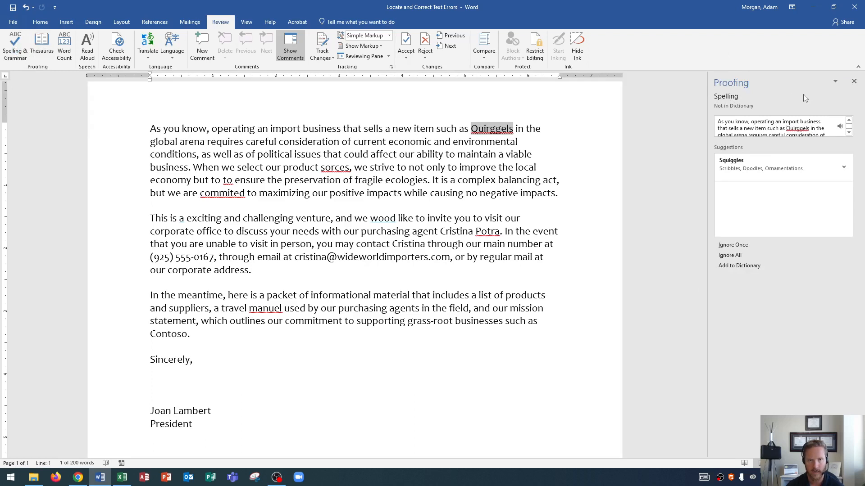
{"action": "mouse_move", "coordinate": [720, 104]}
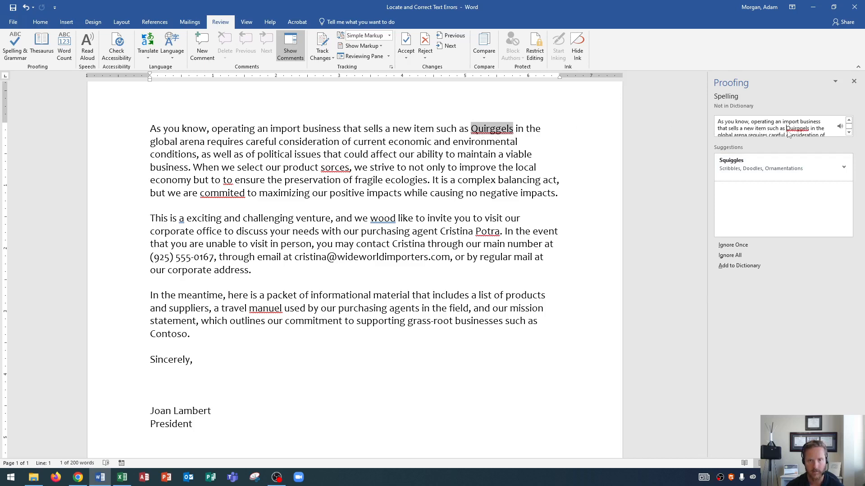
{"action": "mouse_move", "coordinate": [761, 139]}
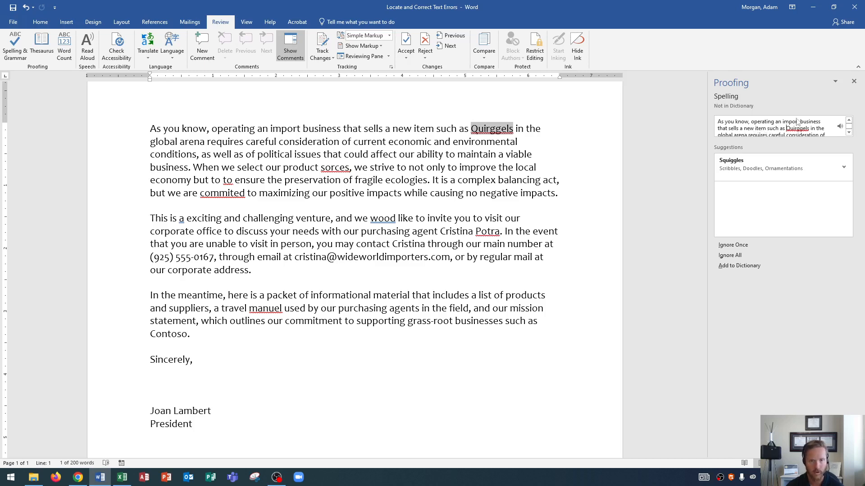
{"action": "mouse_move", "coordinate": [766, 167]}
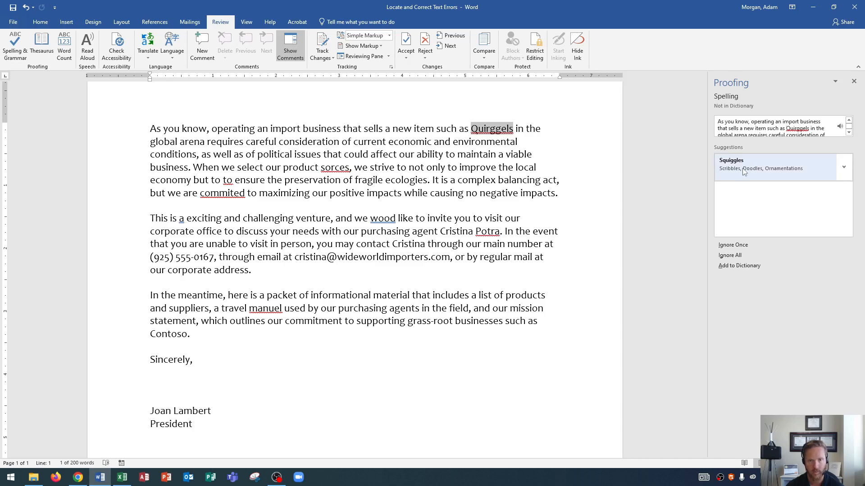
{"action": "mouse_move", "coordinate": [741, 171]}
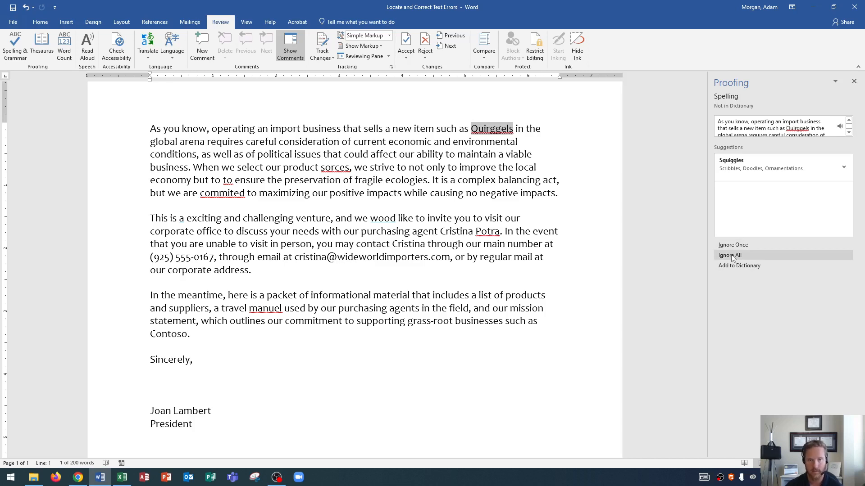
{"action": "left_click", "coordinate": [729, 254]}
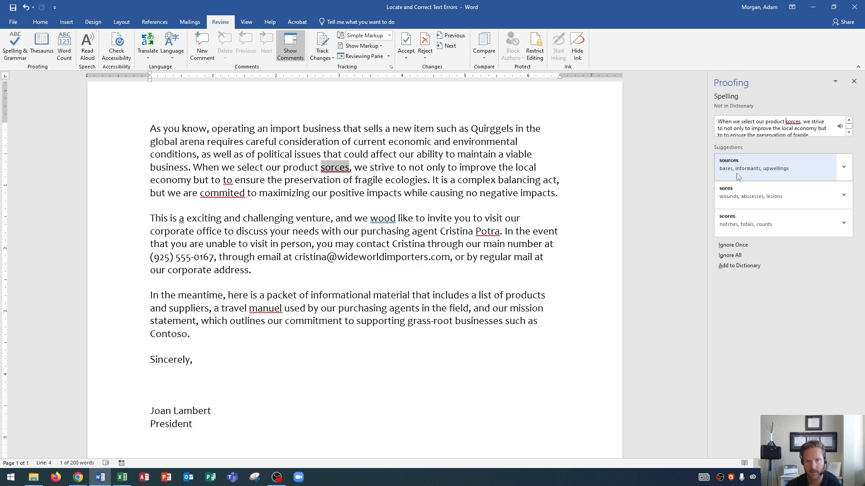
{"action": "mouse_move", "coordinate": [727, 179]}
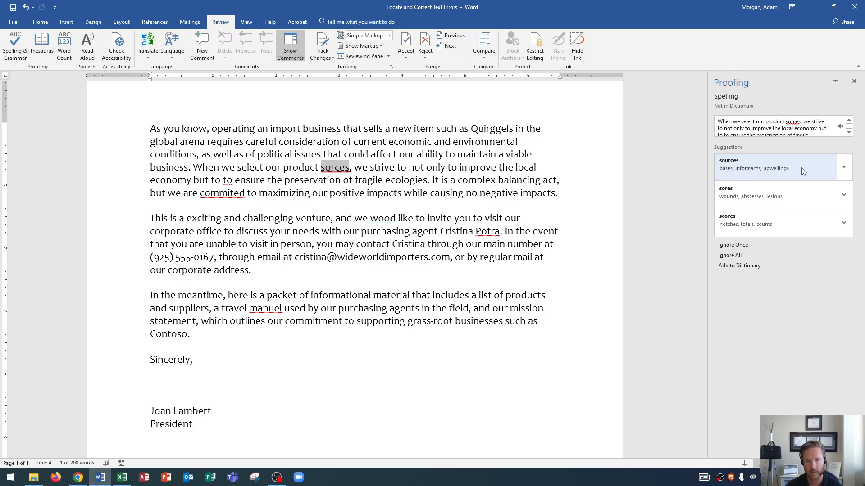
Replace 'sorces' with the suggested 'sources' in the Proofing pane.
{"action": "left_click", "coordinate": [843, 167]}
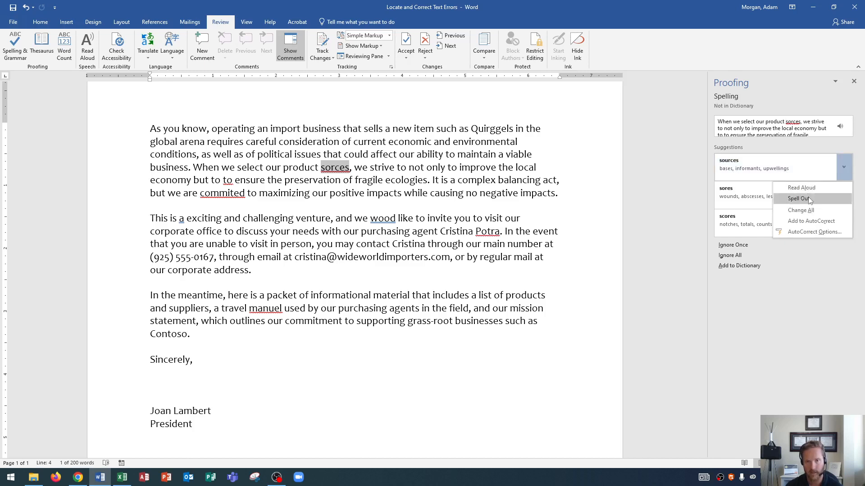
{"action": "mouse_move", "coordinate": [811, 231]}
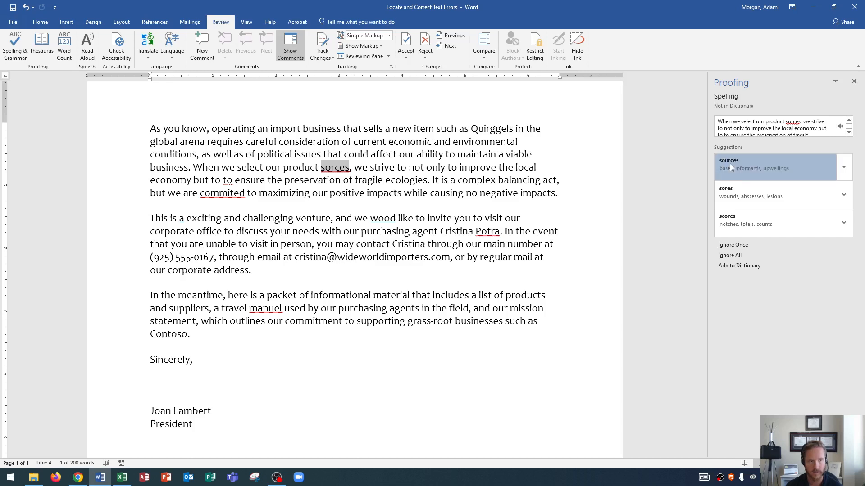
{"action": "left_click", "coordinate": [729, 160]}
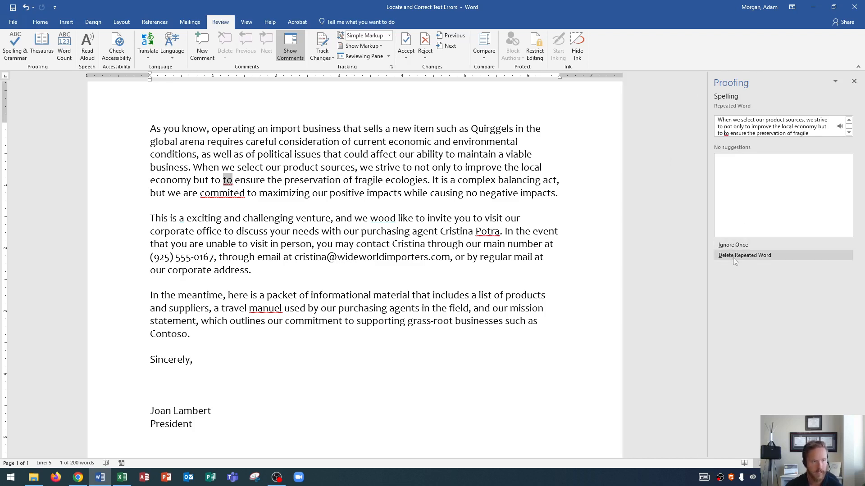
Delete the duplicated 'to' so the text reads 'but to ensure'.
{"action": "left_click", "coordinate": [745, 255]}
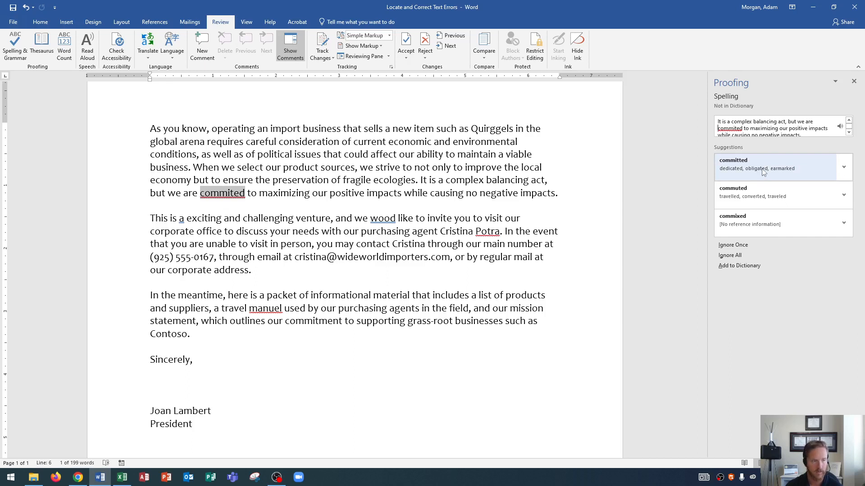
Accept the Proofing pane suggestion to change 'commited' to 'committed'.
{"action": "left_click", "coordinate": [733, 160]}
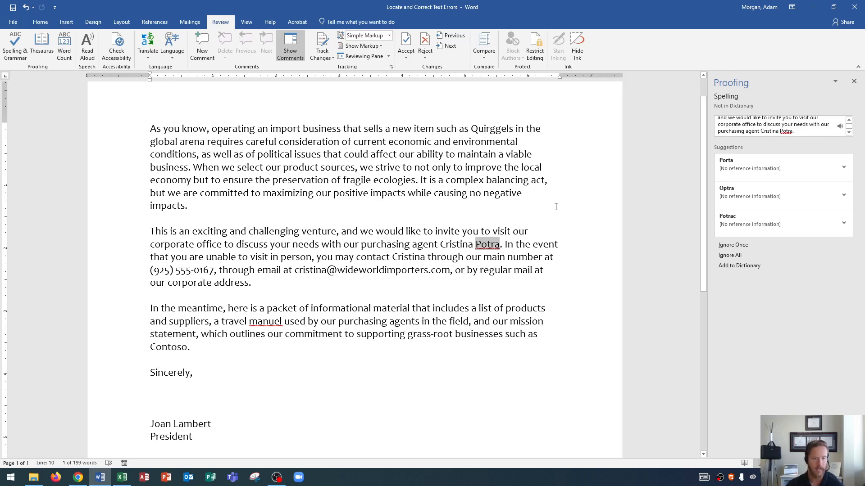
{"action": "mouse_move", "coordinate": [448, 226]}
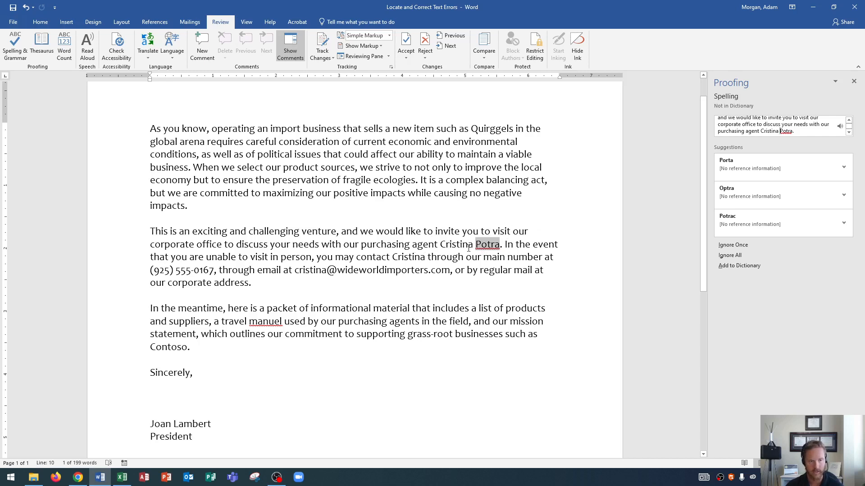
{"action": "mouse_move", "coordinate": [747, 132]}
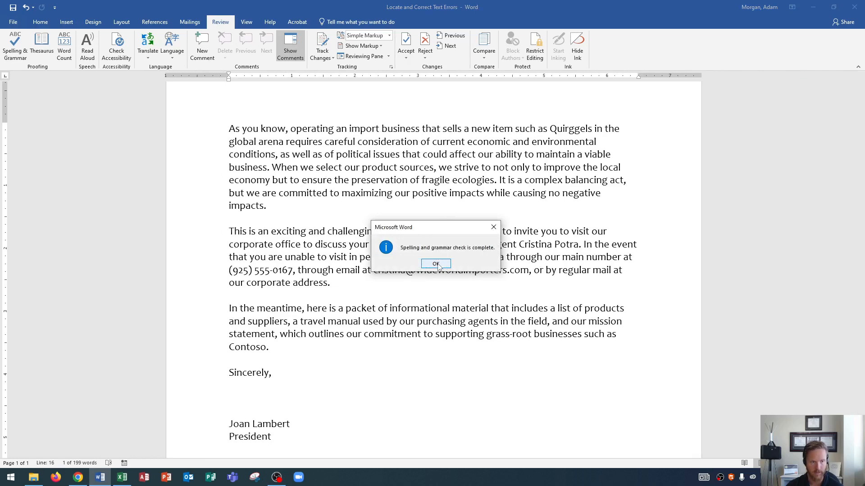
Acknowledge the 'Spelling and grammar check is complete' message with OK.
{"action": "left_click", "coordinate": [435, 263]}
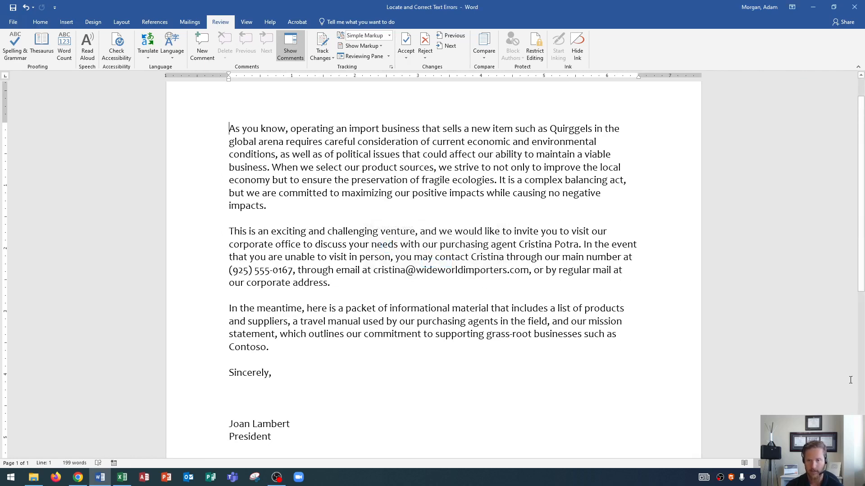